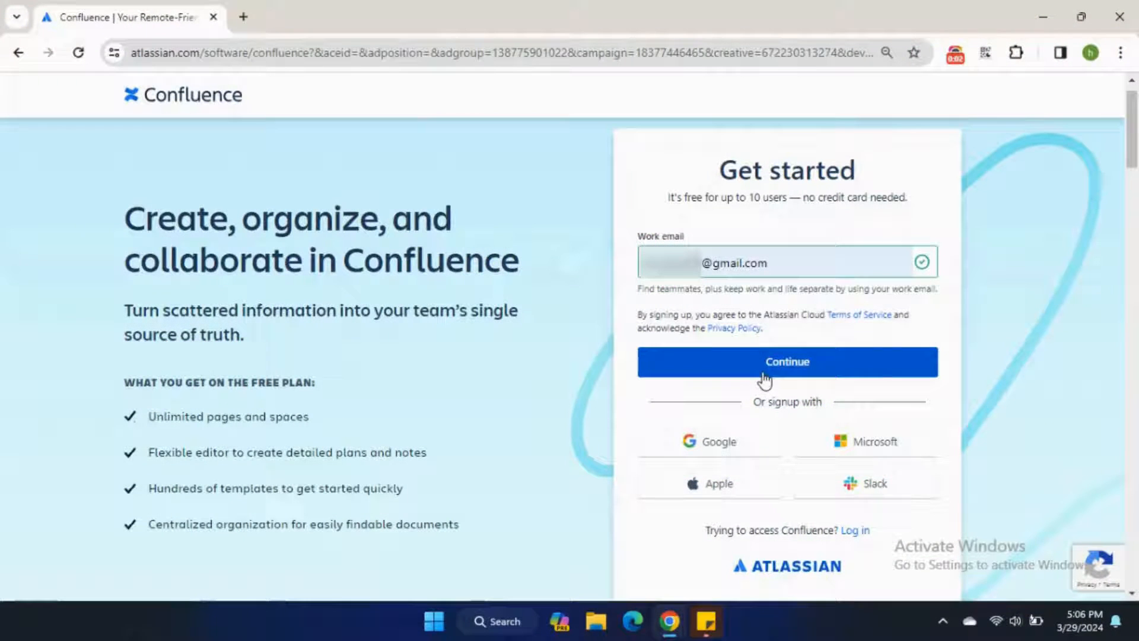
- Submit the work email and continue to the Atlassian login
click(787, 362)
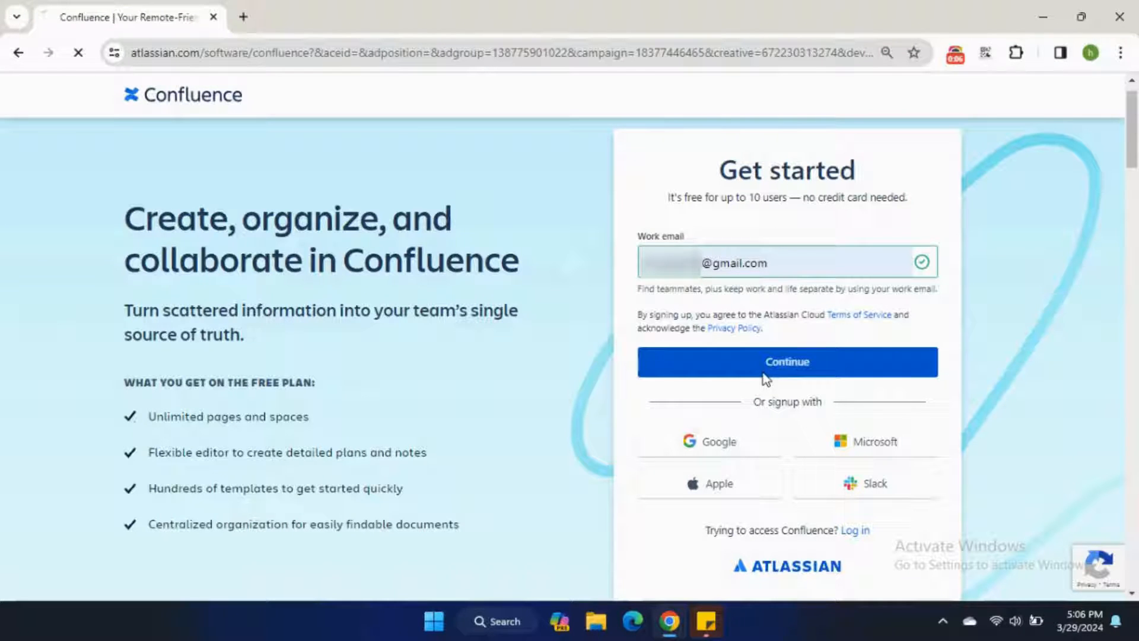
click(786, 361)
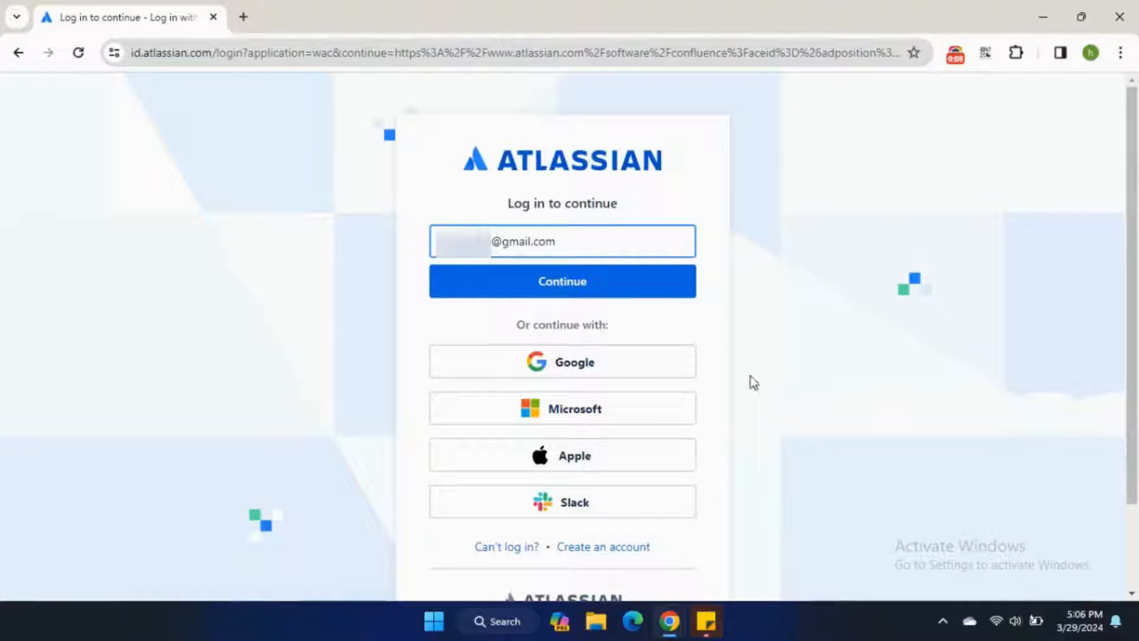
click(561, 281)
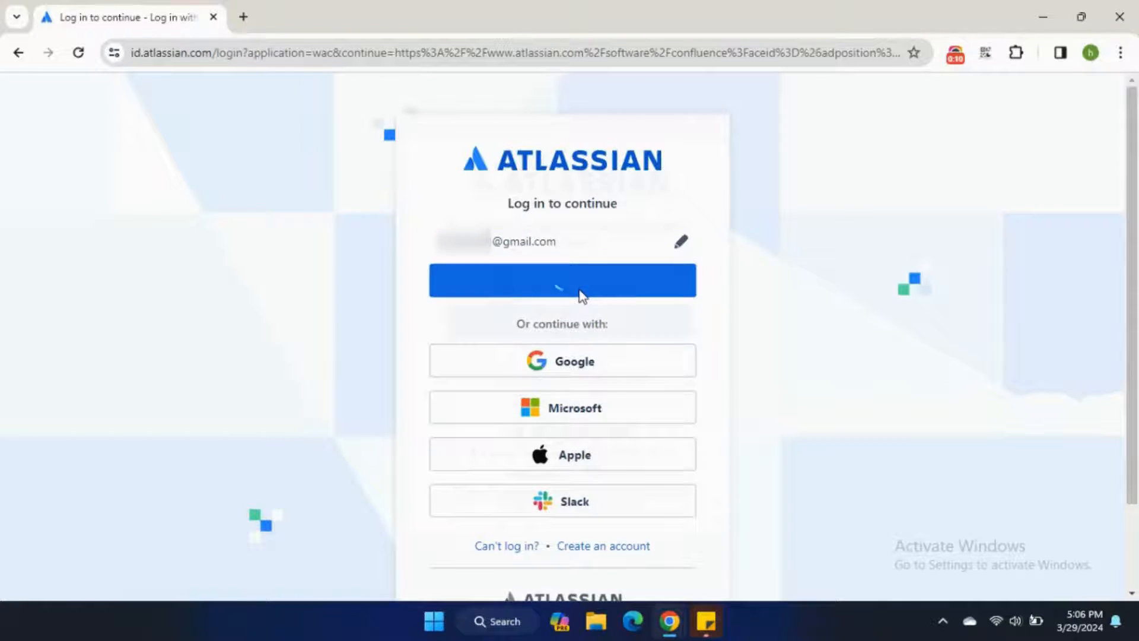
click(562, 279)
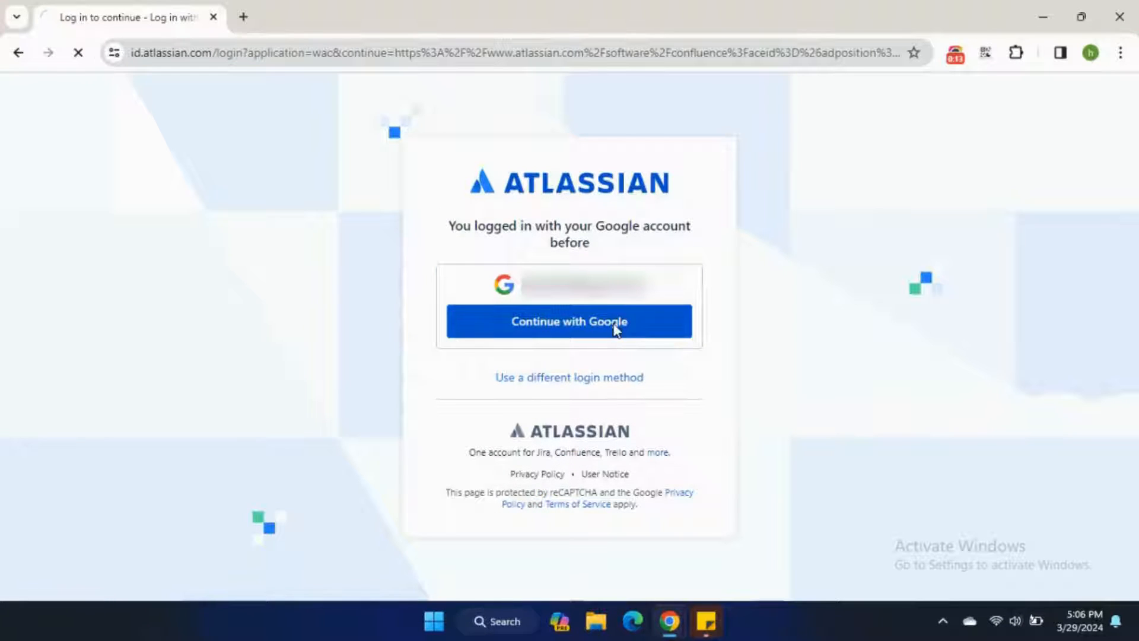
- Log in with the Google account and enter 'hiraijaz408' as the site name
click(569, 321)
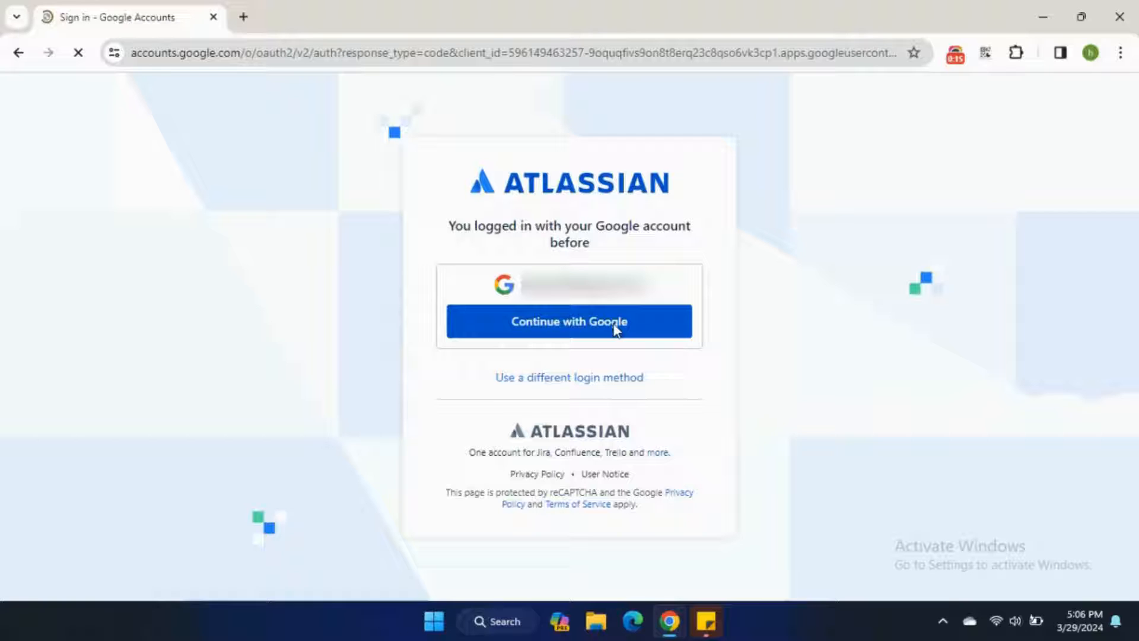
click(569, 321)
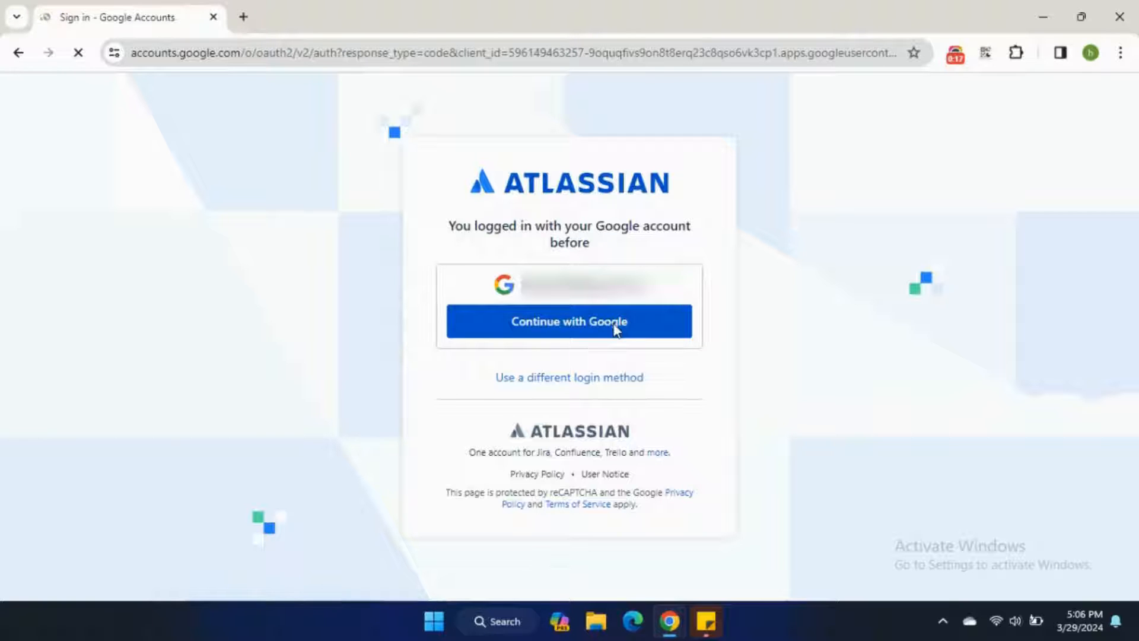
click(569, 321)
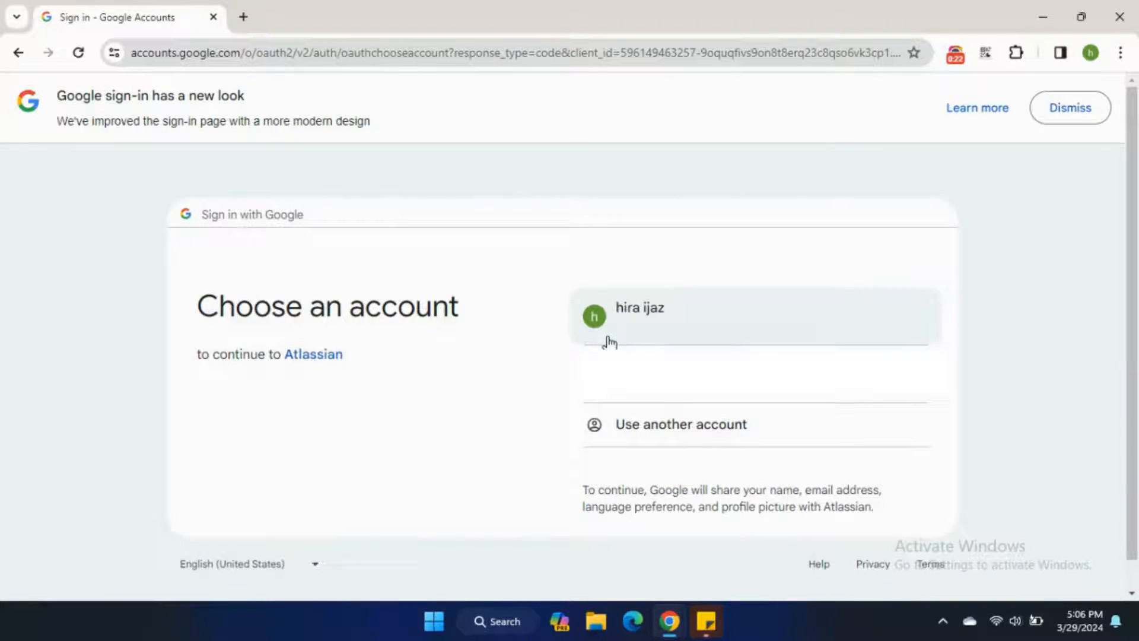
click(755, 315)
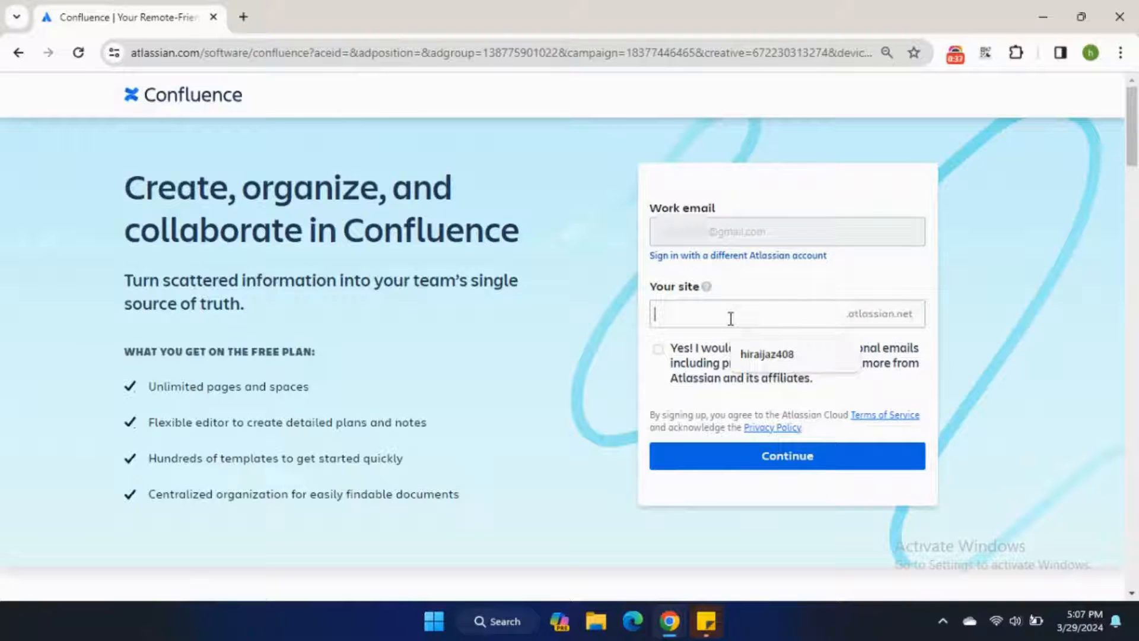
text(hiraijaz408)
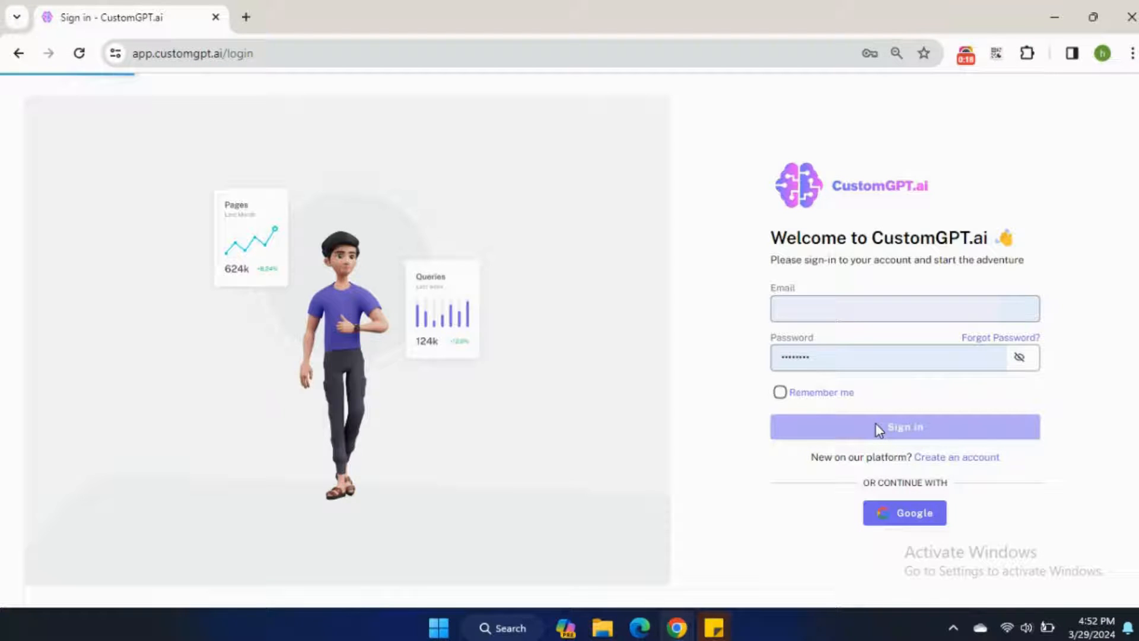
- Sign into CustomGPT.ai and open Project 01's Data settings to reach Confluence Apps
click(904, 426)
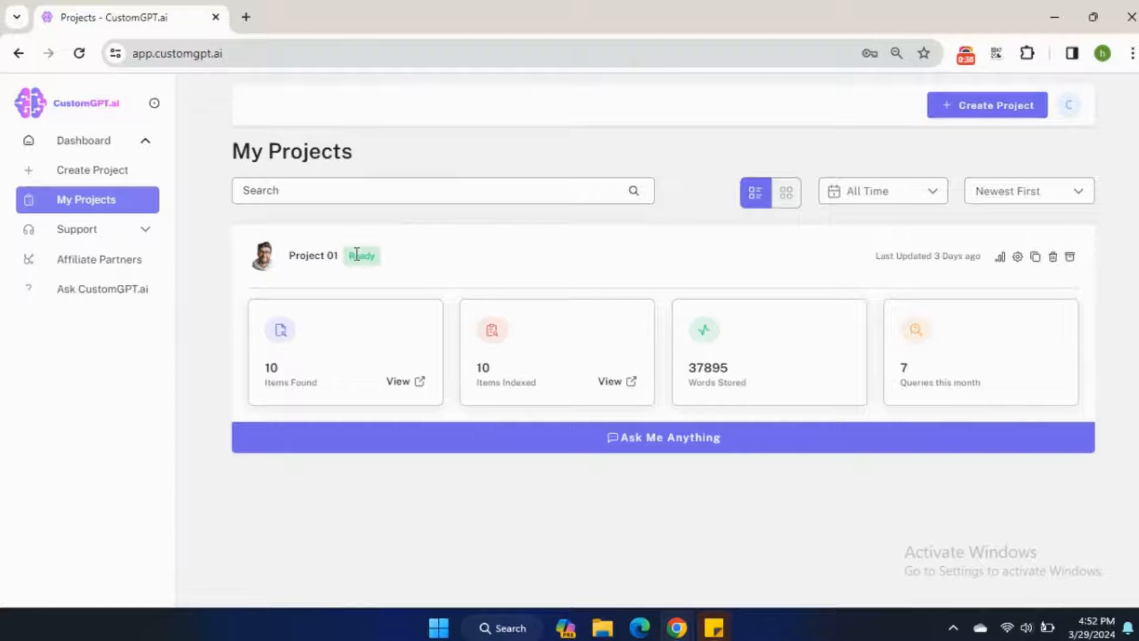
click(1017, 256)
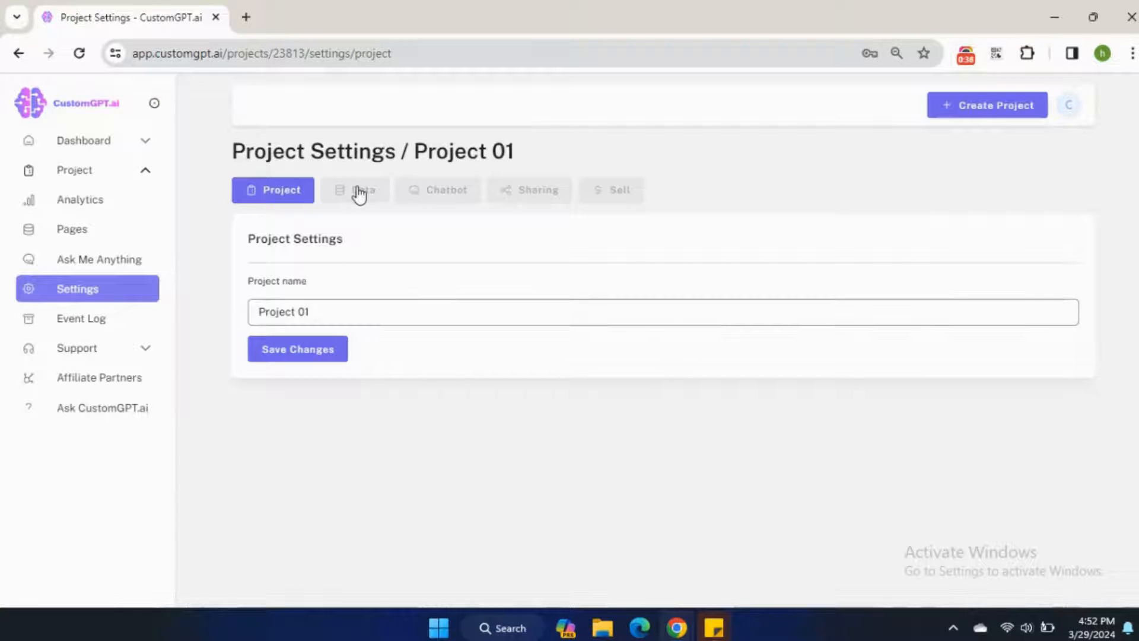
click(355, 190)
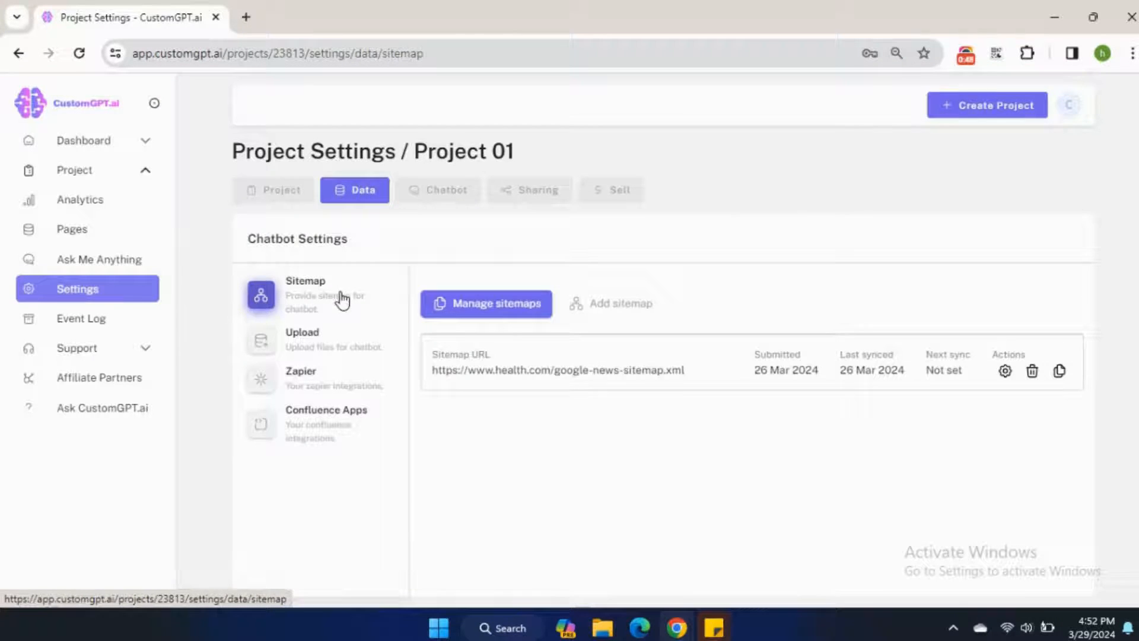
click(326, 424)
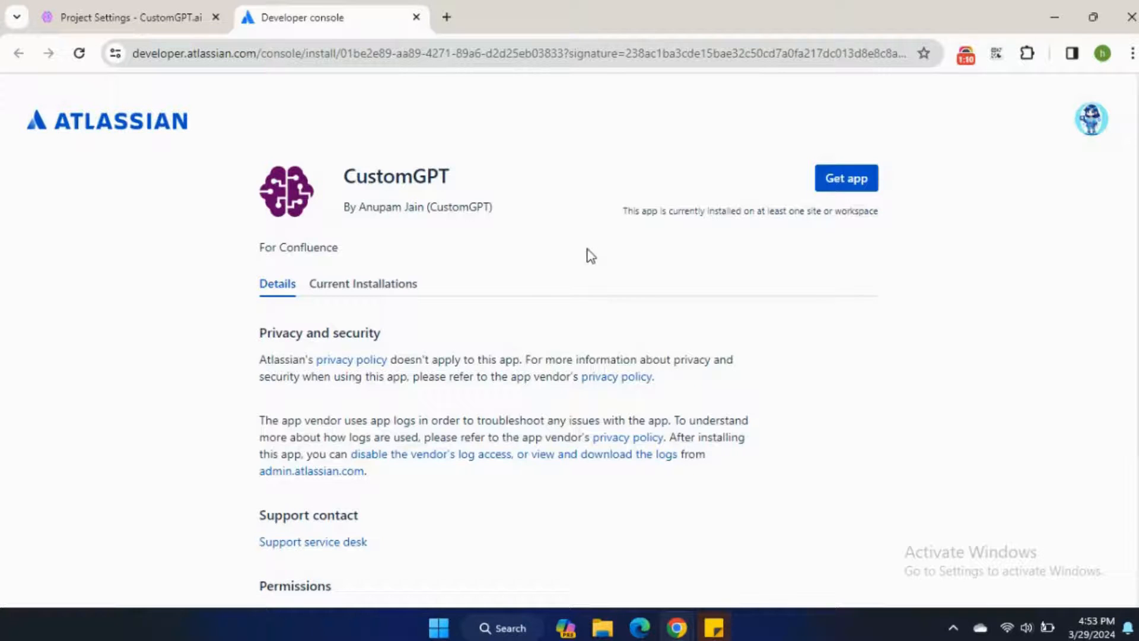
- Install the CustomGPT app on the new Confluence site, then open Manage app
scroll(down, 3)
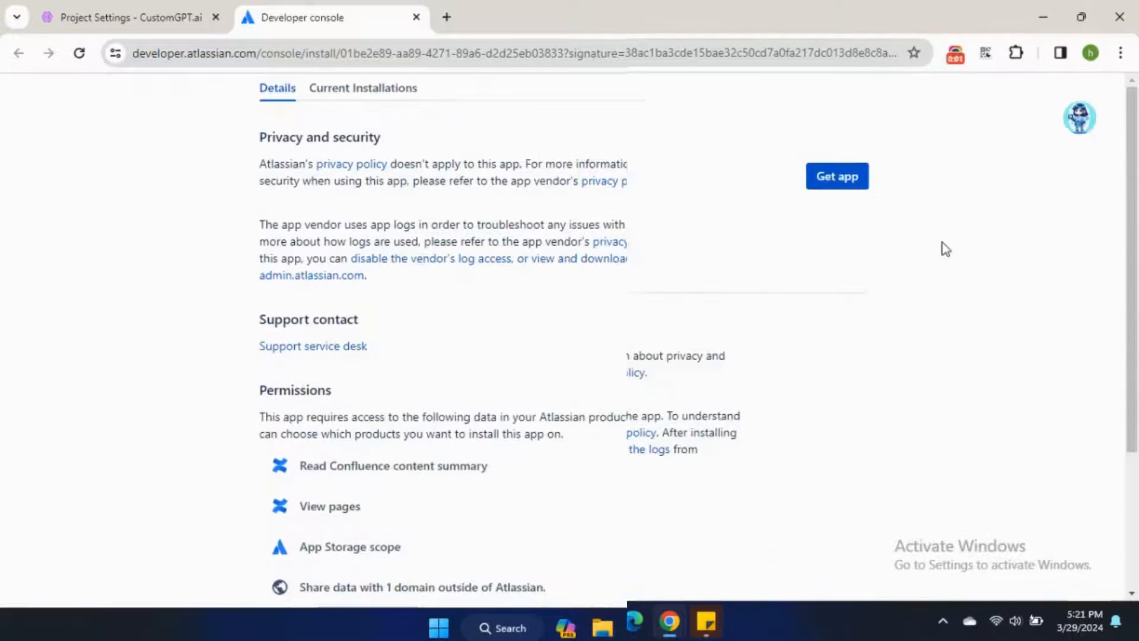
click(835, 176)
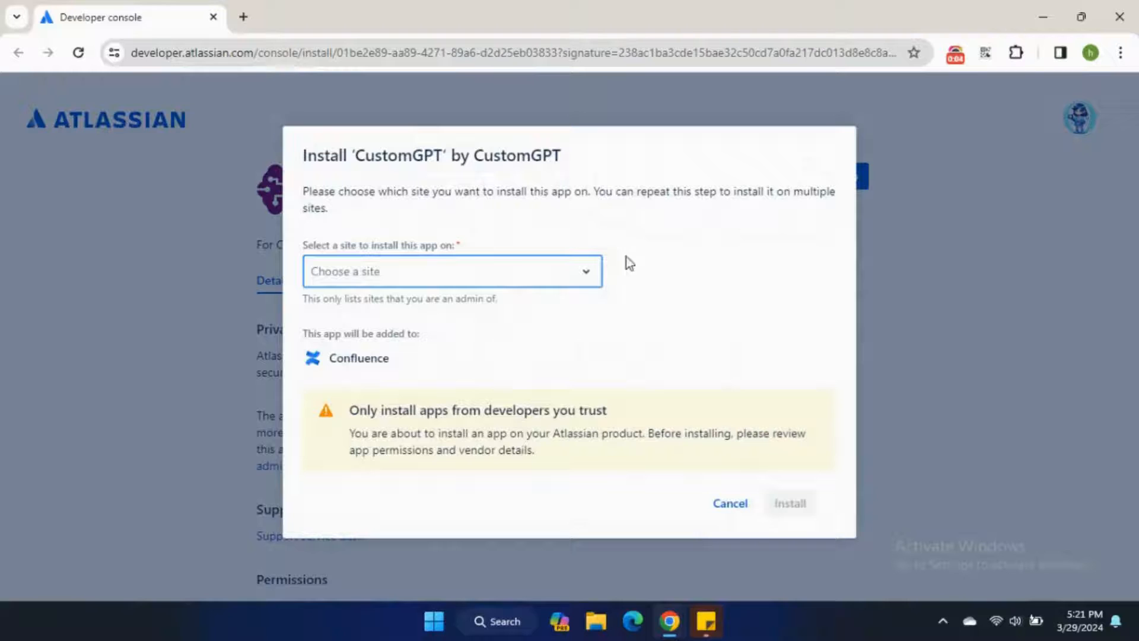
click(450, 271)
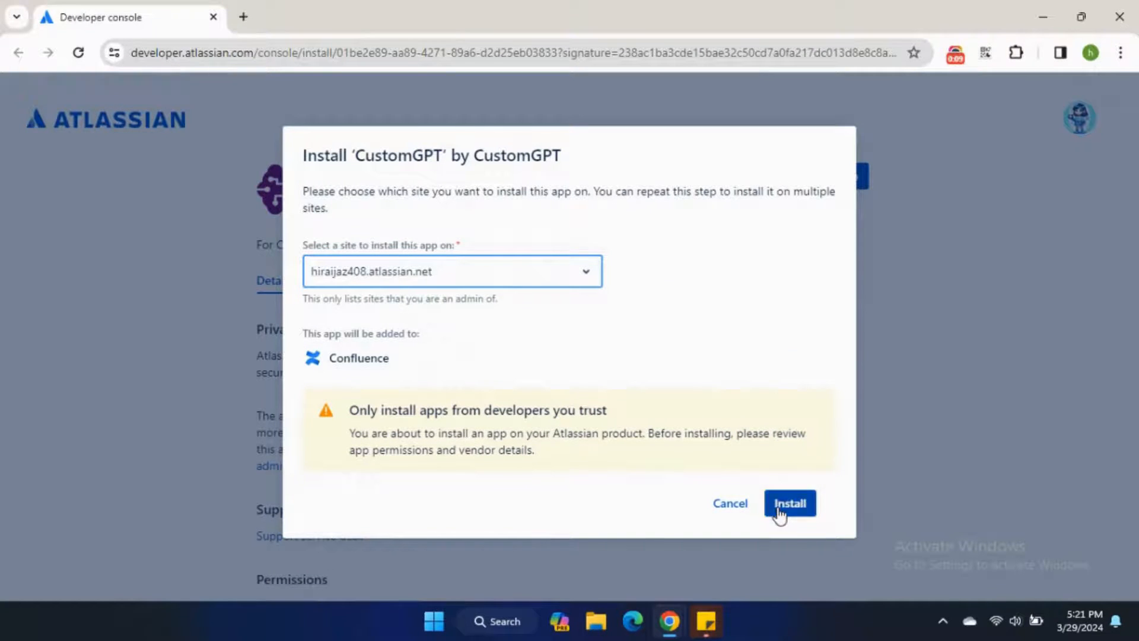
click(789, 502)
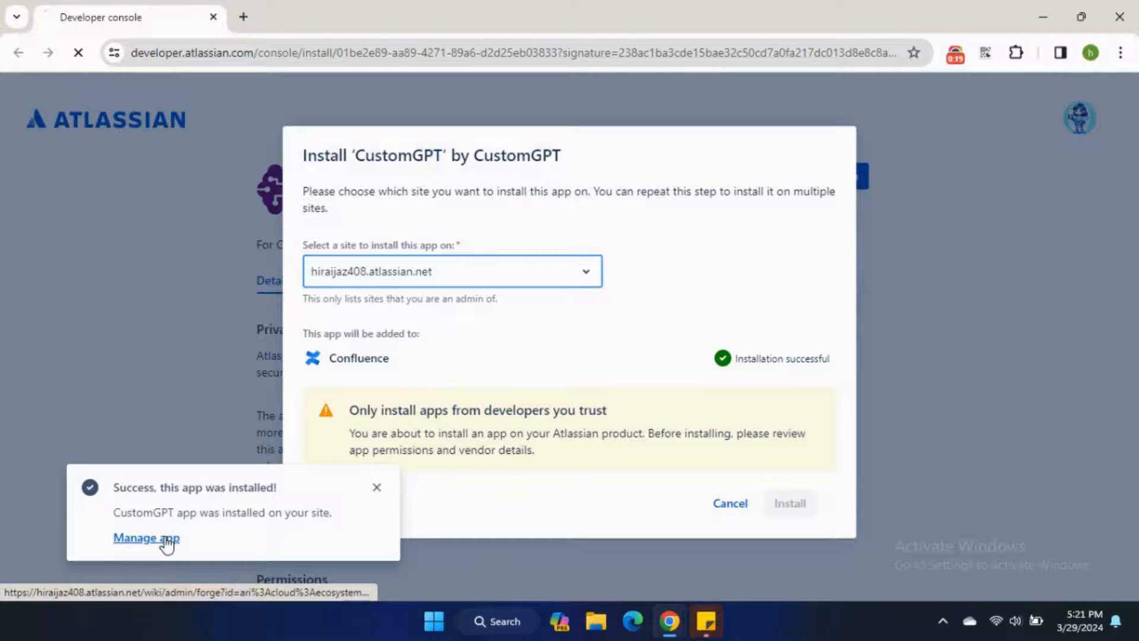
click(145, 537)
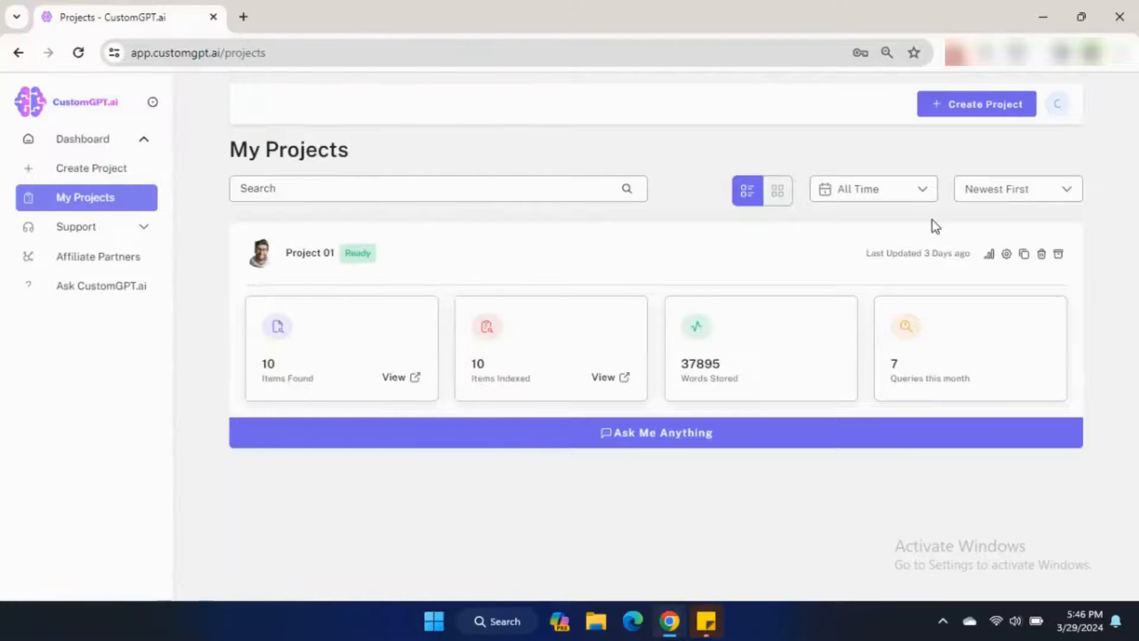
mouse_move(1007, 253)
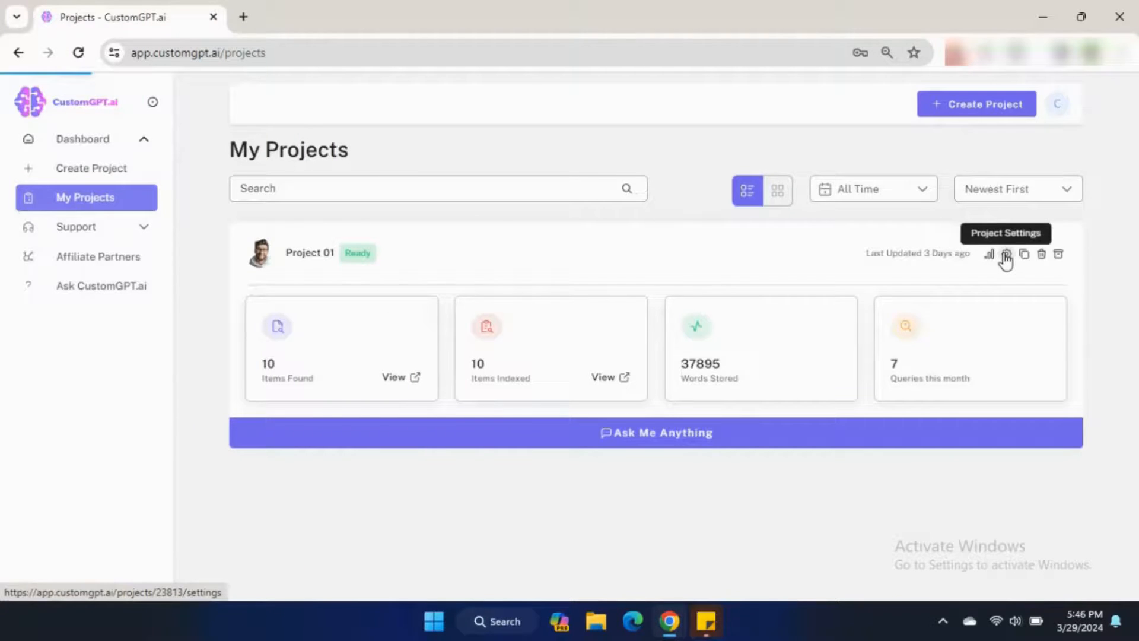
- Create the 'My API' key under Project 01's Sharing > API and copy its secret
click(1005, 254)
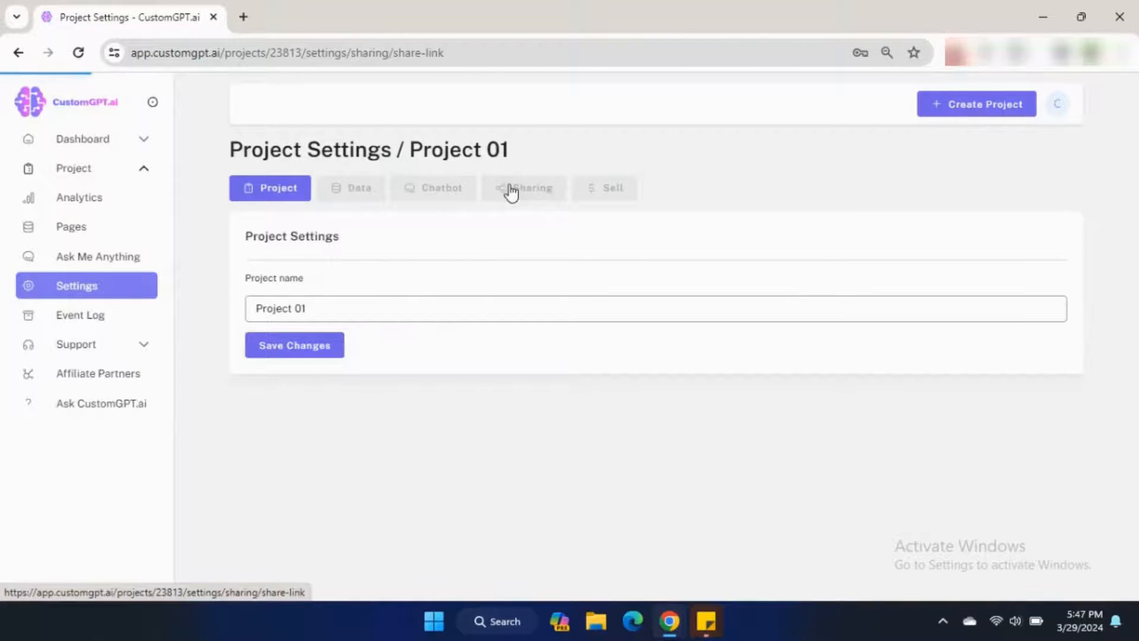
click(524, 187)
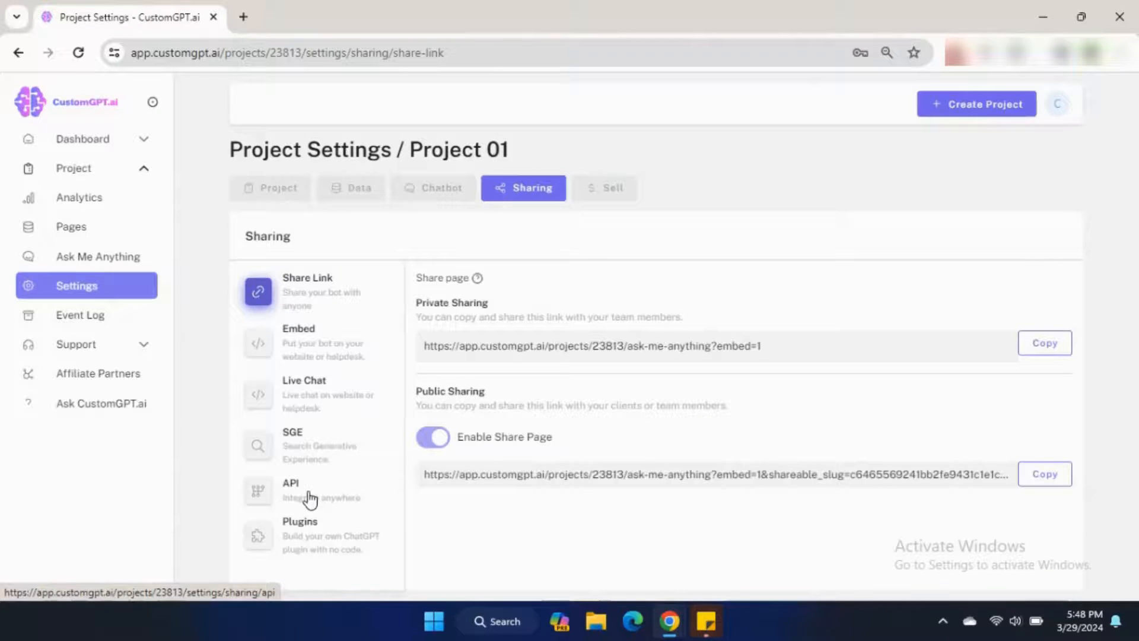
click(291, 490)
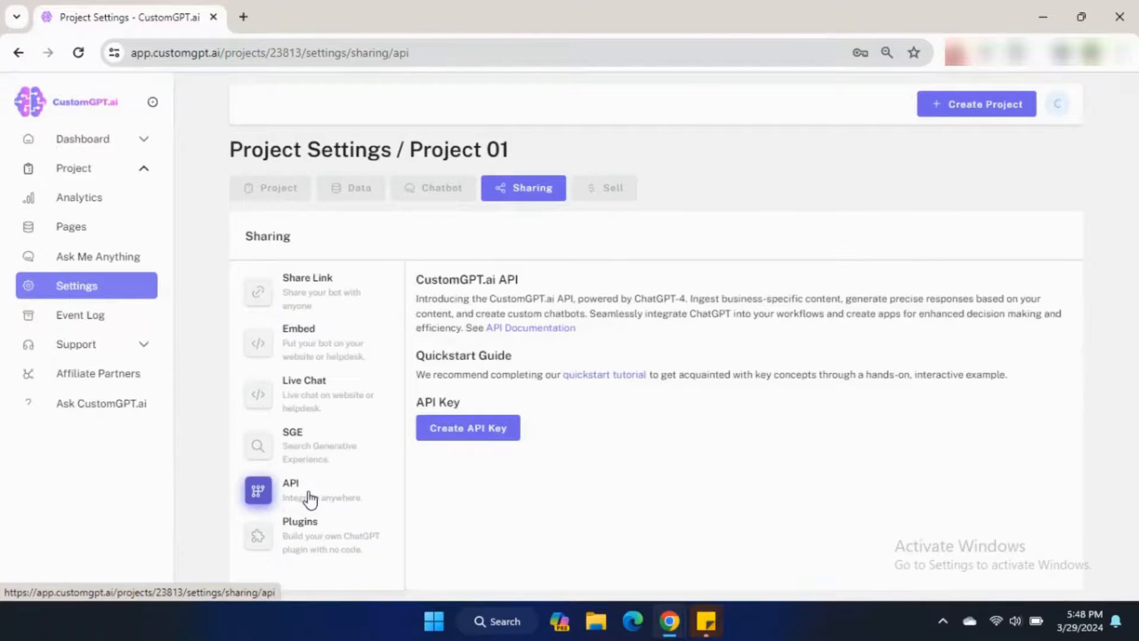
click(468, 427)
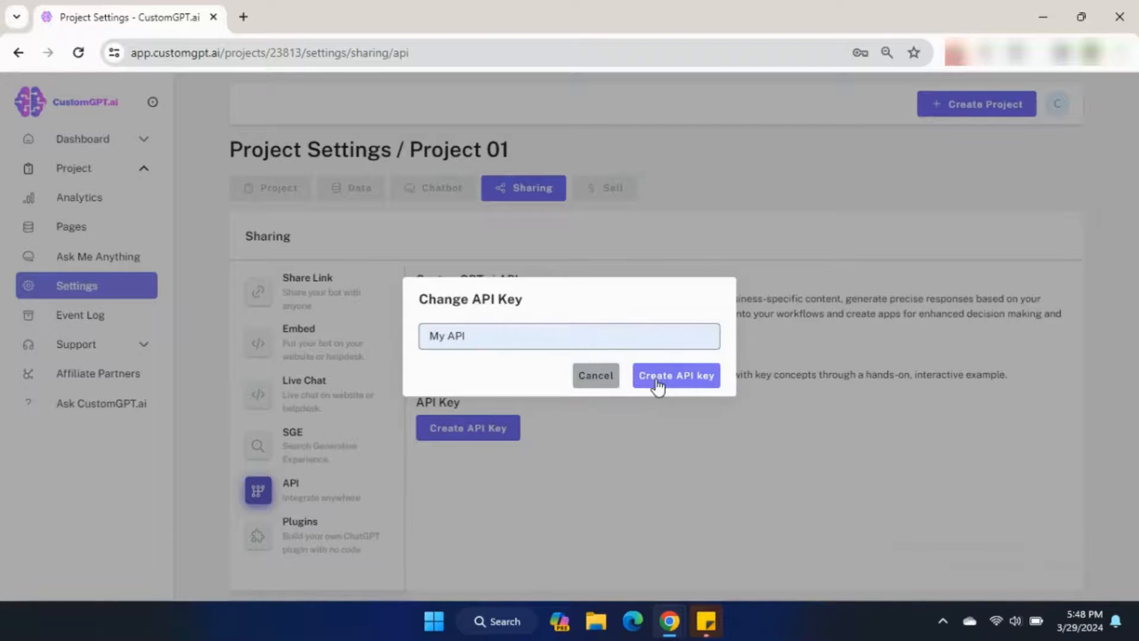
click(675, 376)
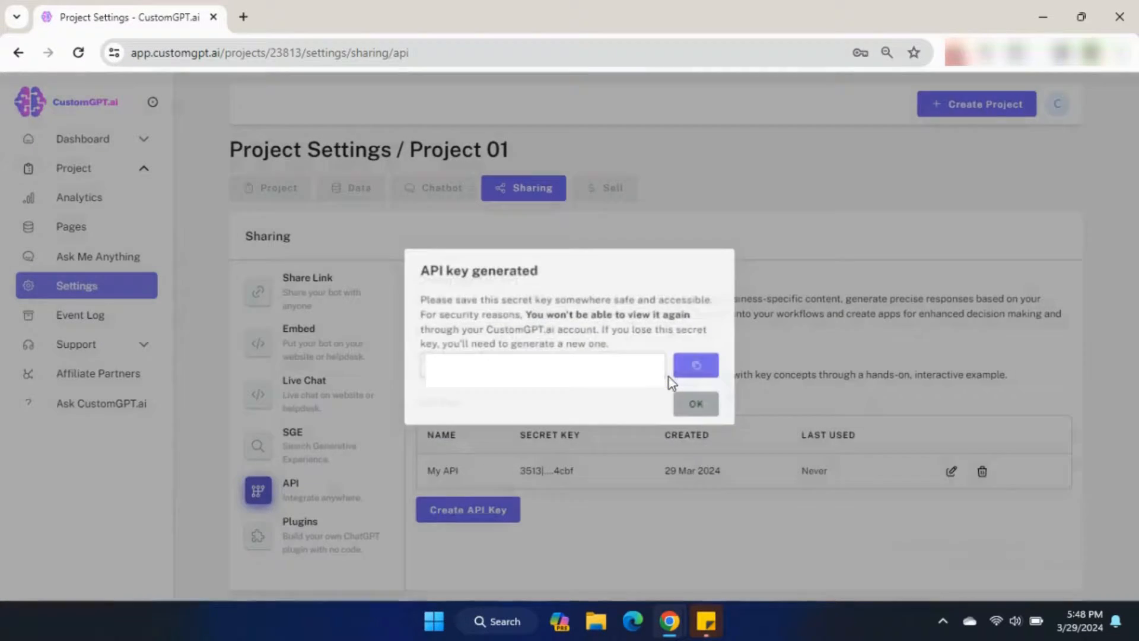
click(695, 365)
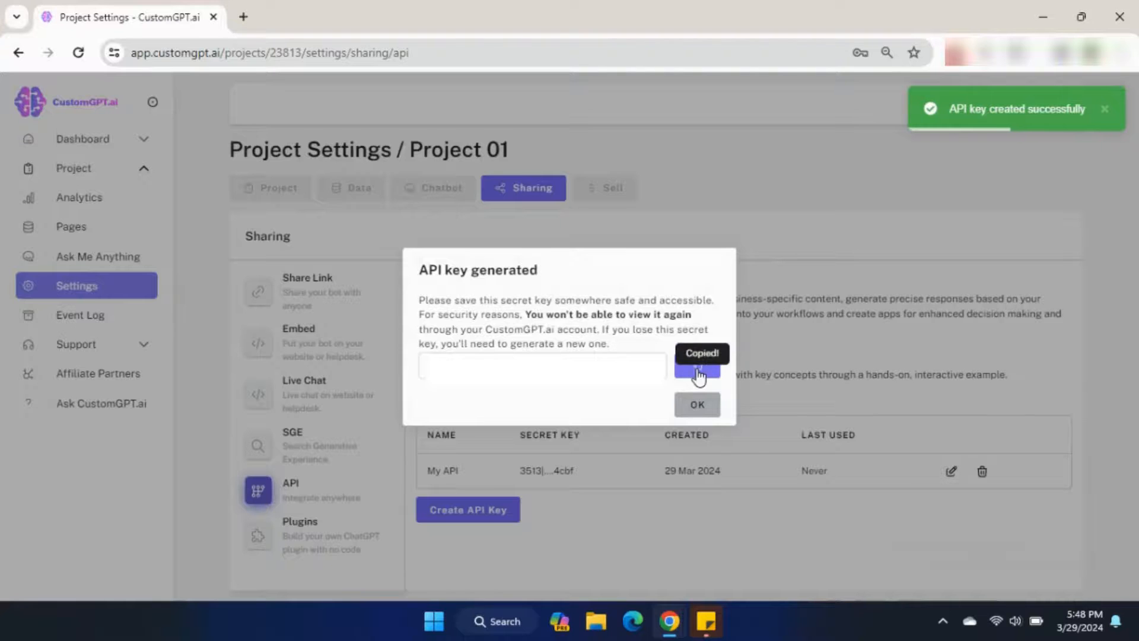
click(695, 404)
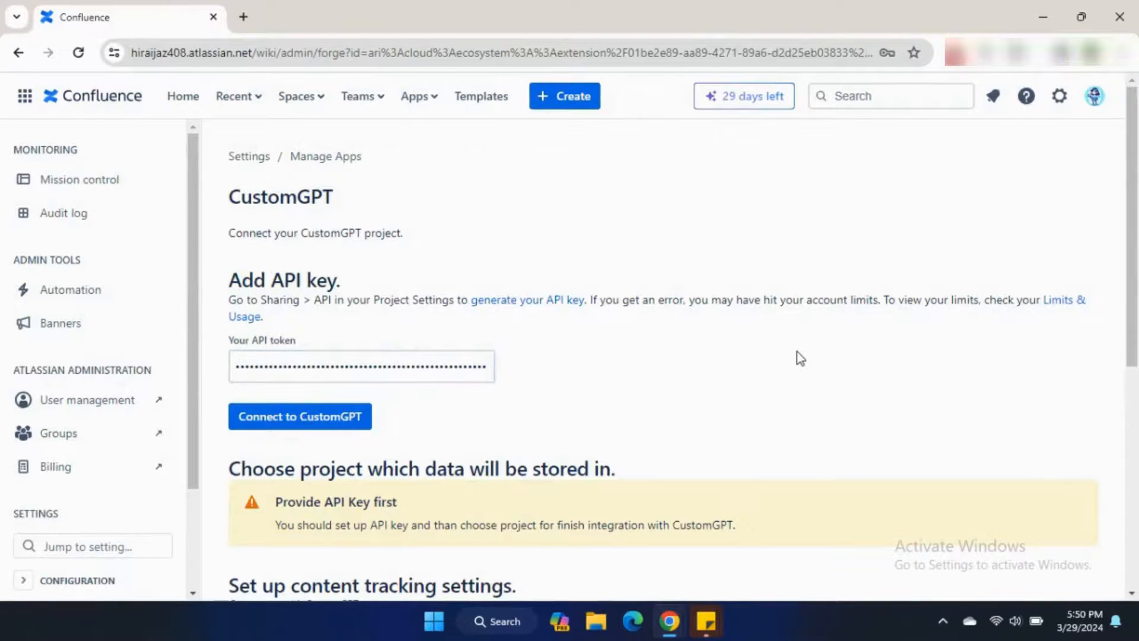
- Scroll down to review the content tracking checkboxes and the export section
scroll(down, 3)
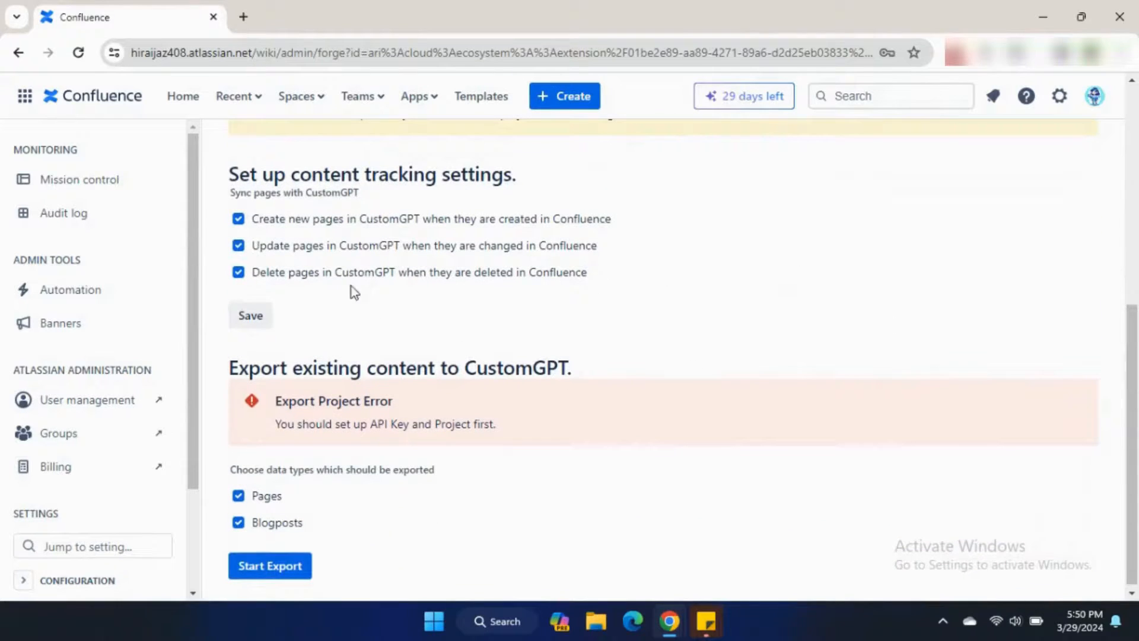